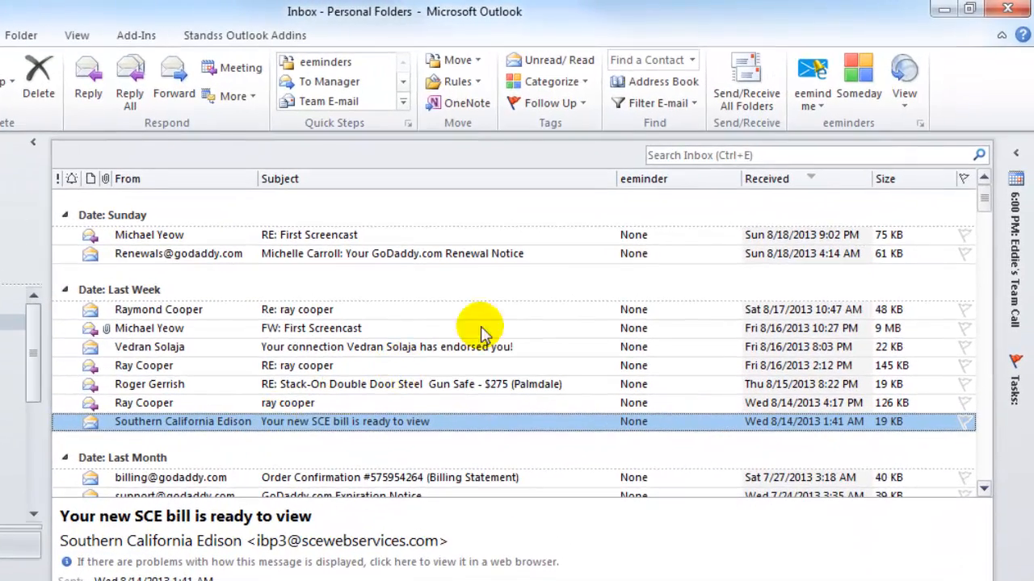
Step: Defer the SCE bill email to Thursday 29 Aug 2013 with the note 'I'll never forget to pay another bill again!'
click(812, 73)
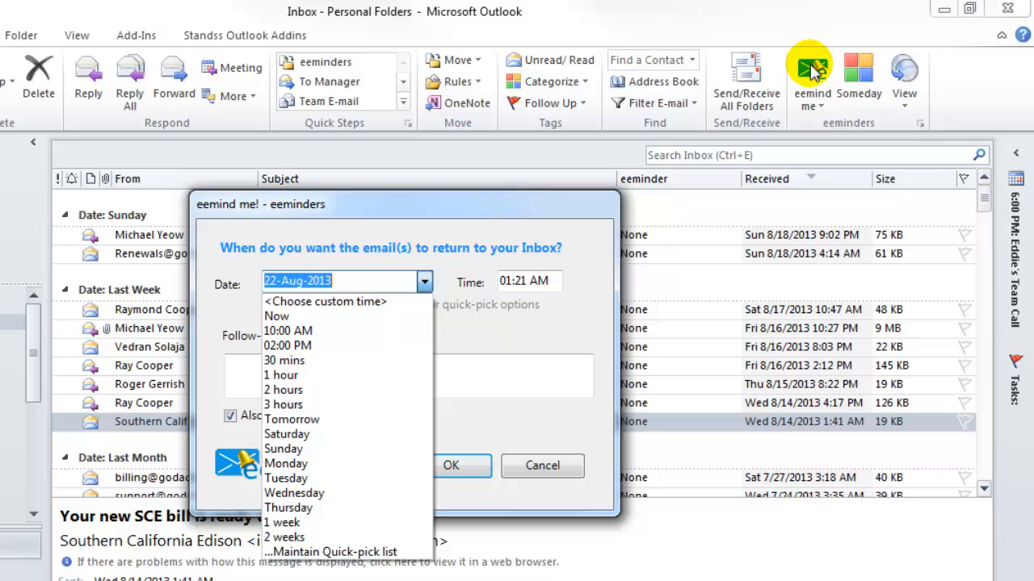
mouse_move(662, 202)
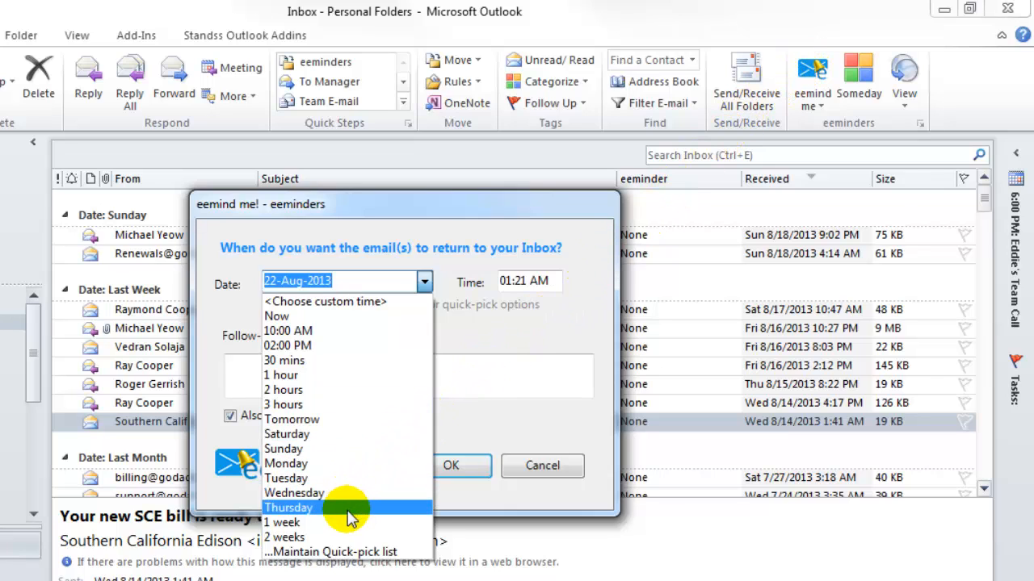
click(288, 508)
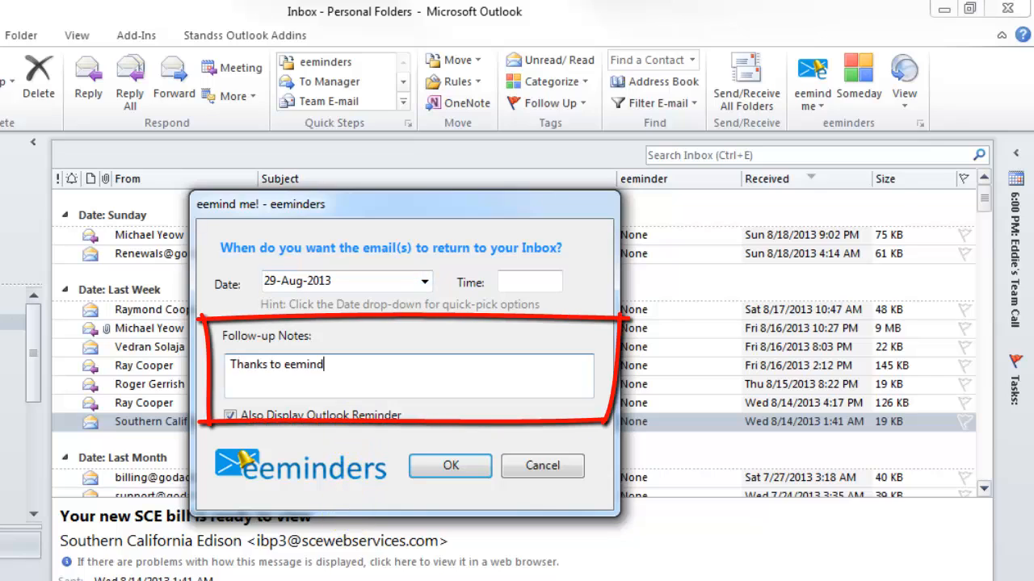
text(ers, I'll never forget to pay another bill again!)
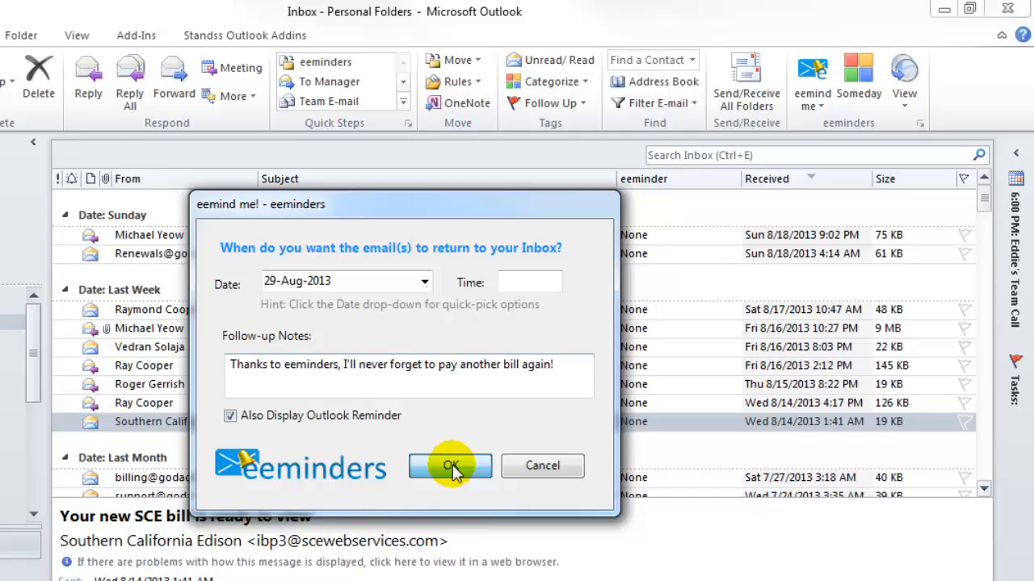
click(450, 466)
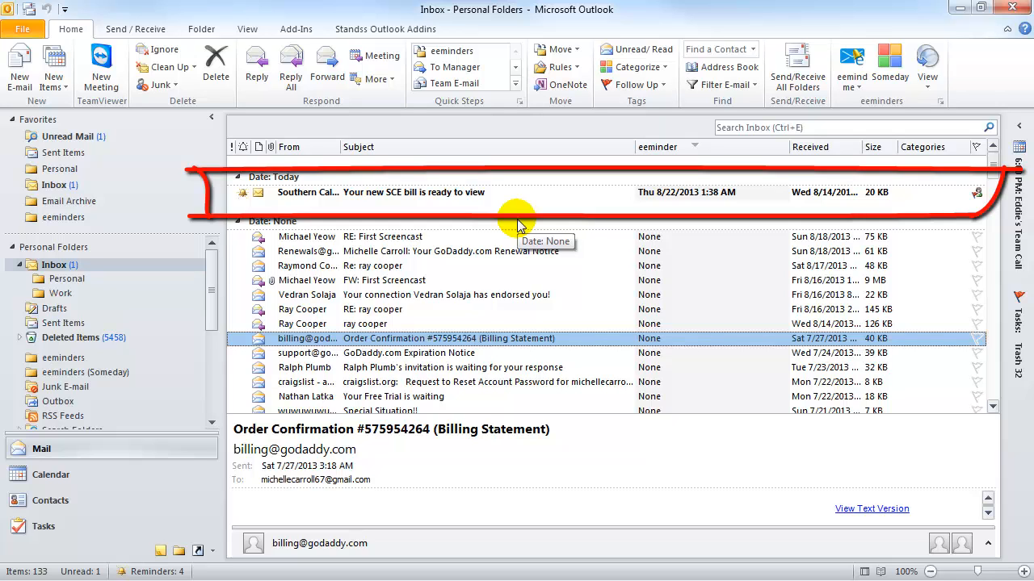
click(414, 192)
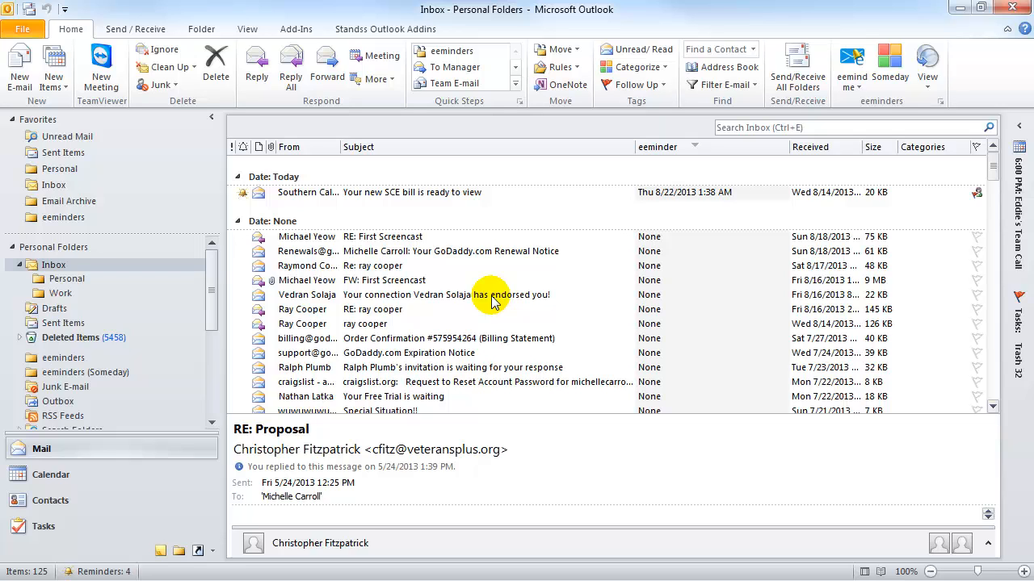
click(373, 265)
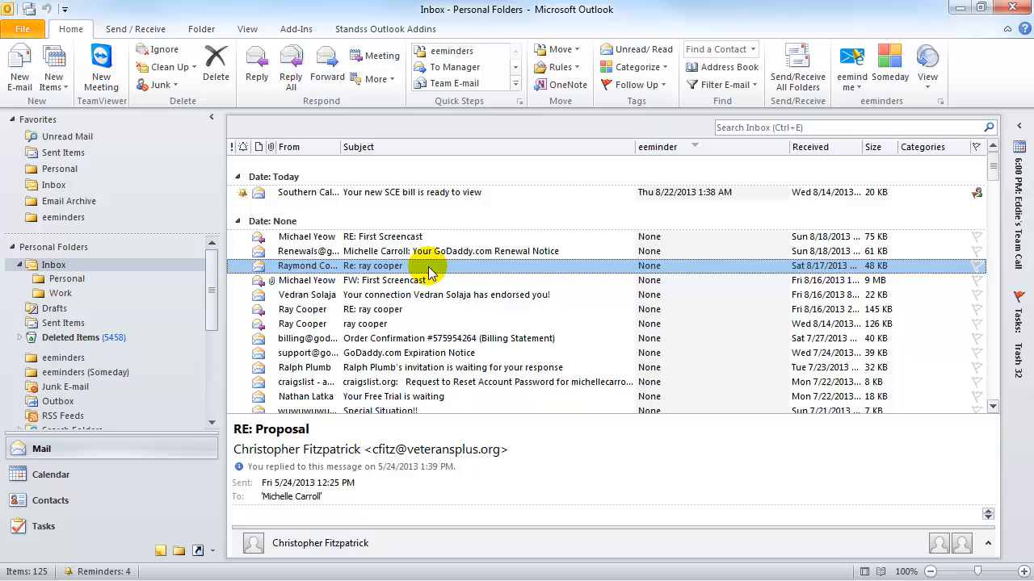
click(444, 251)
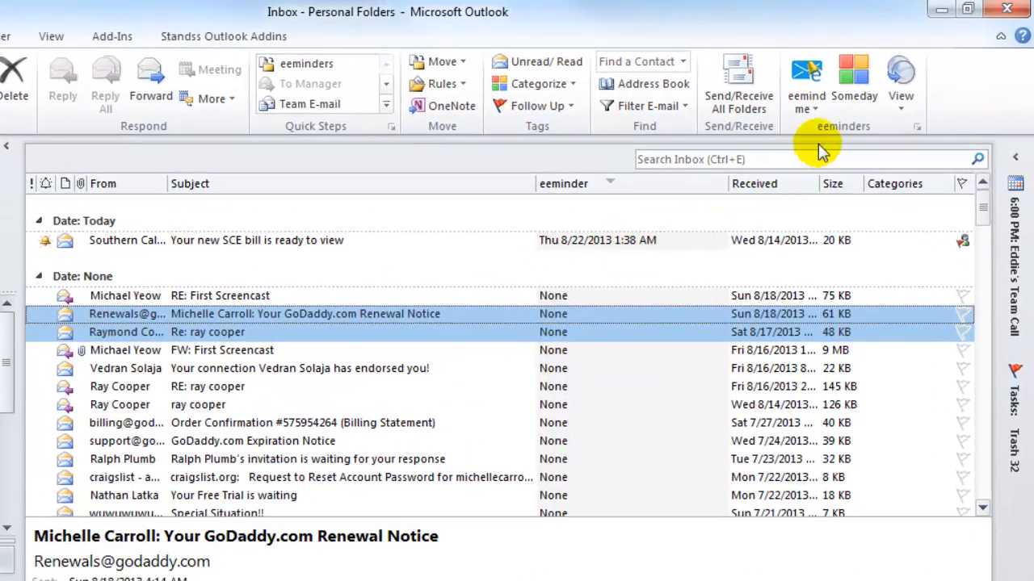
click(854, 77)
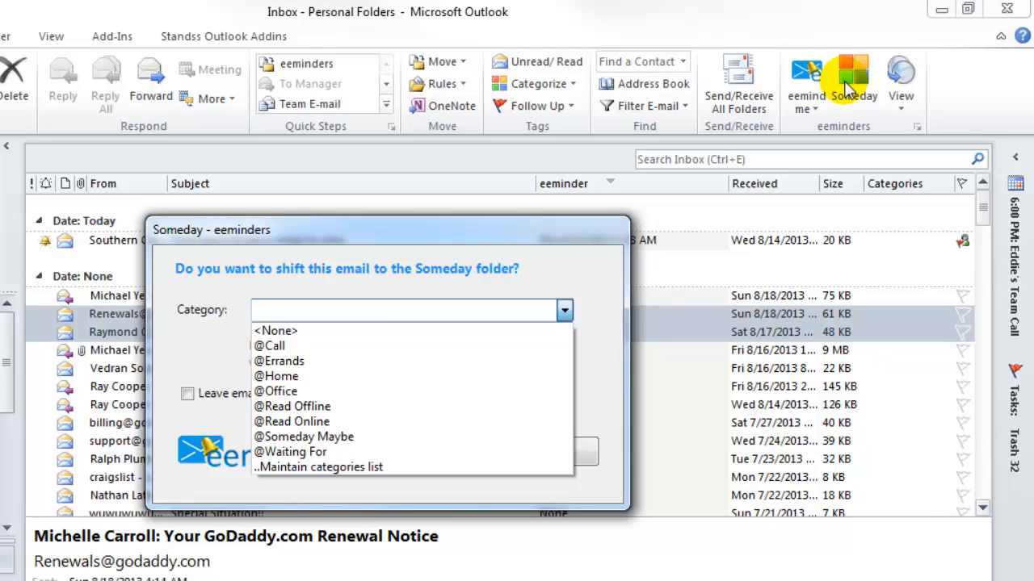
mouse_move(791, 133)
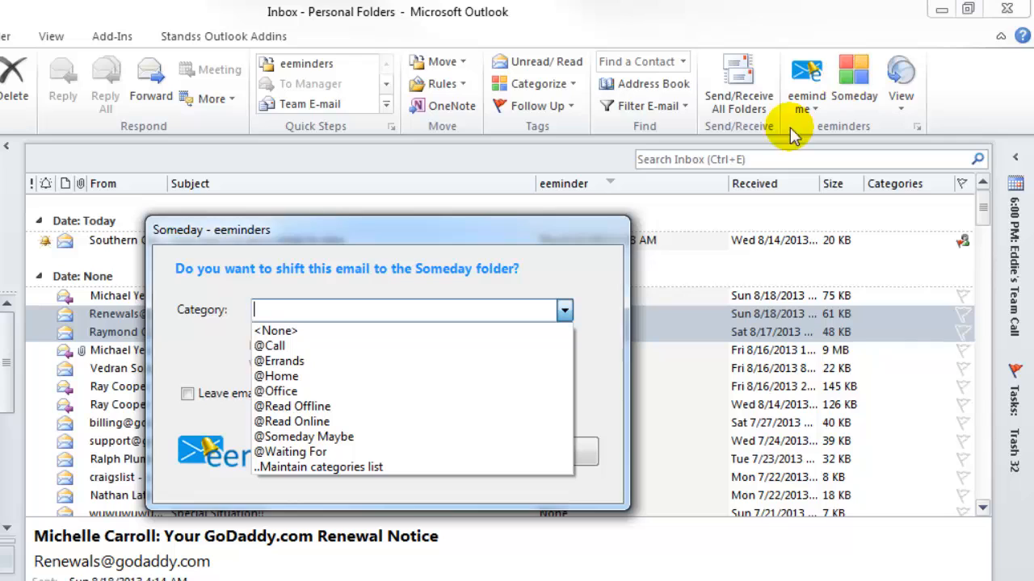
mouse_move(469, 406)
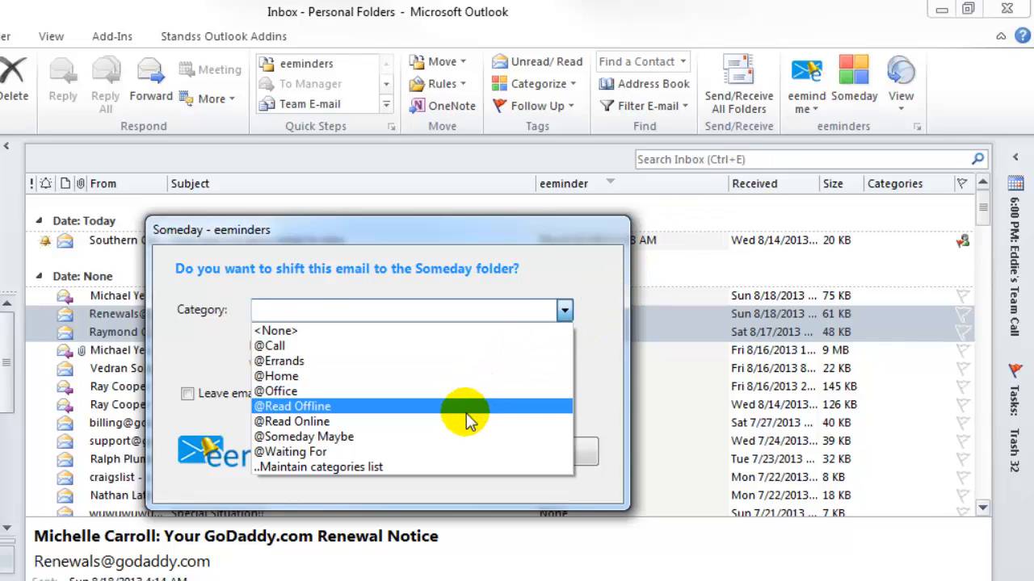
click(291, 421)
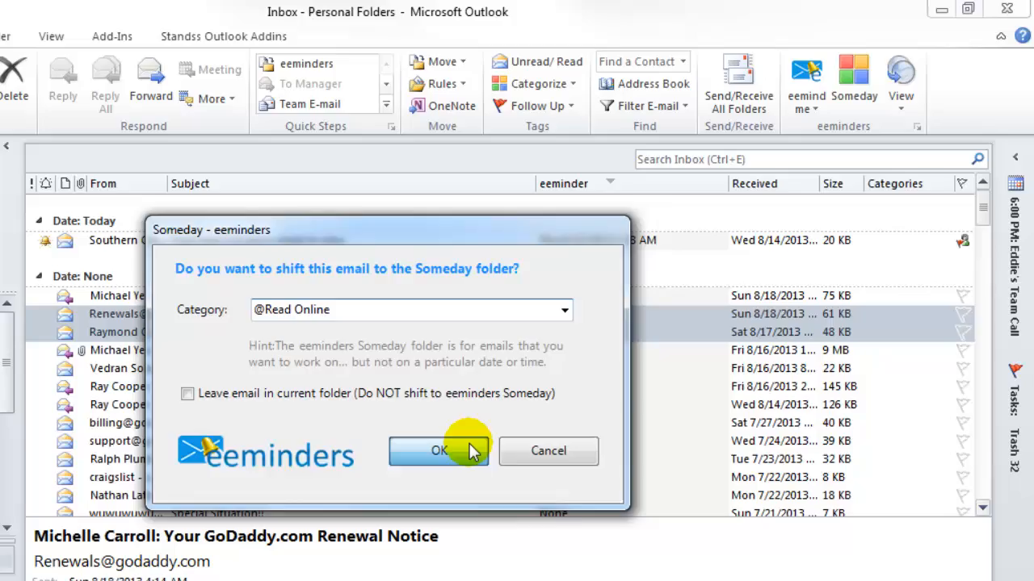
click(438, 451)
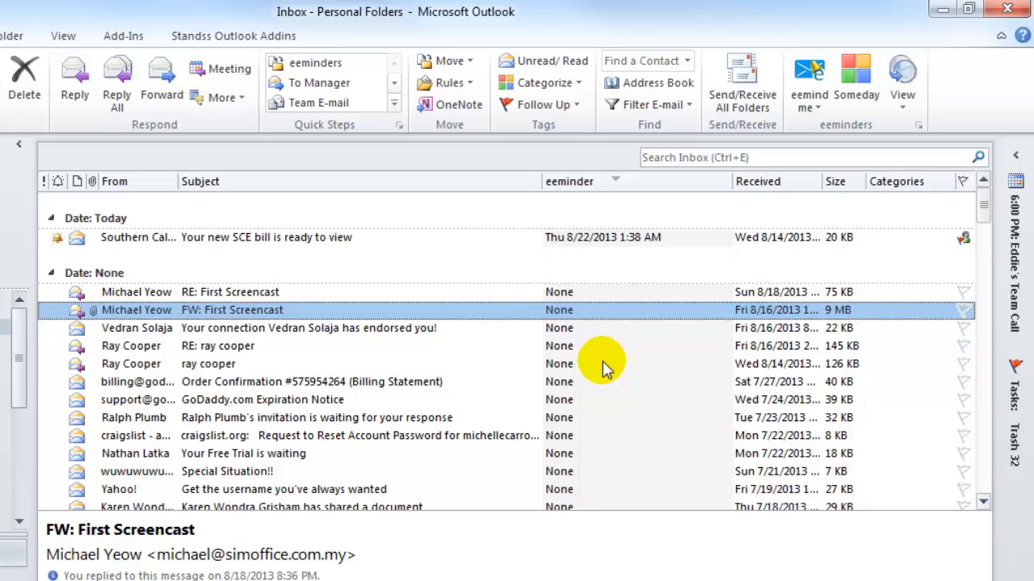
Step: Switch to the Inbox (sort by eeminders) view from the eeminders View menu
click(902, 77)
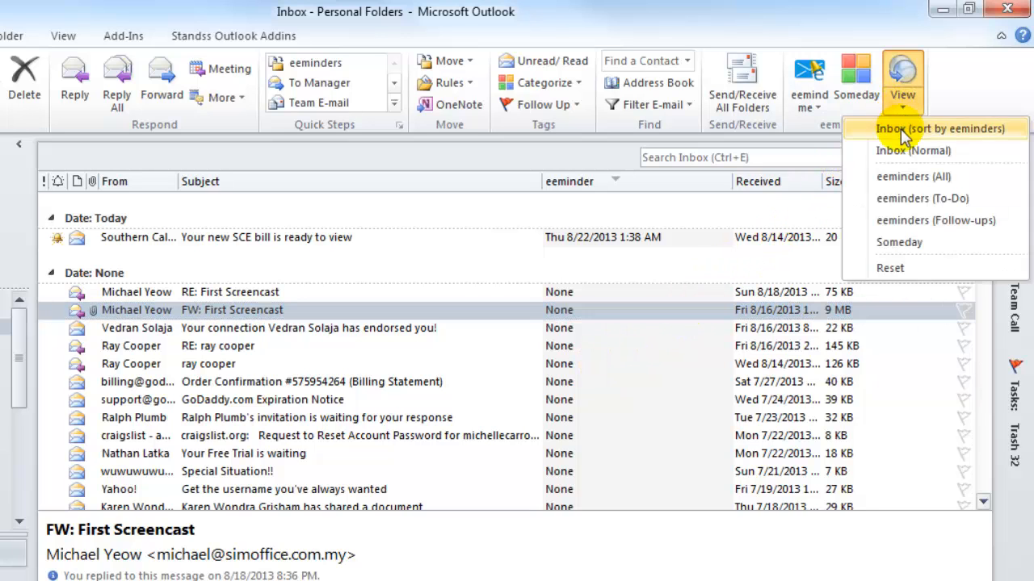
click(898, 242)
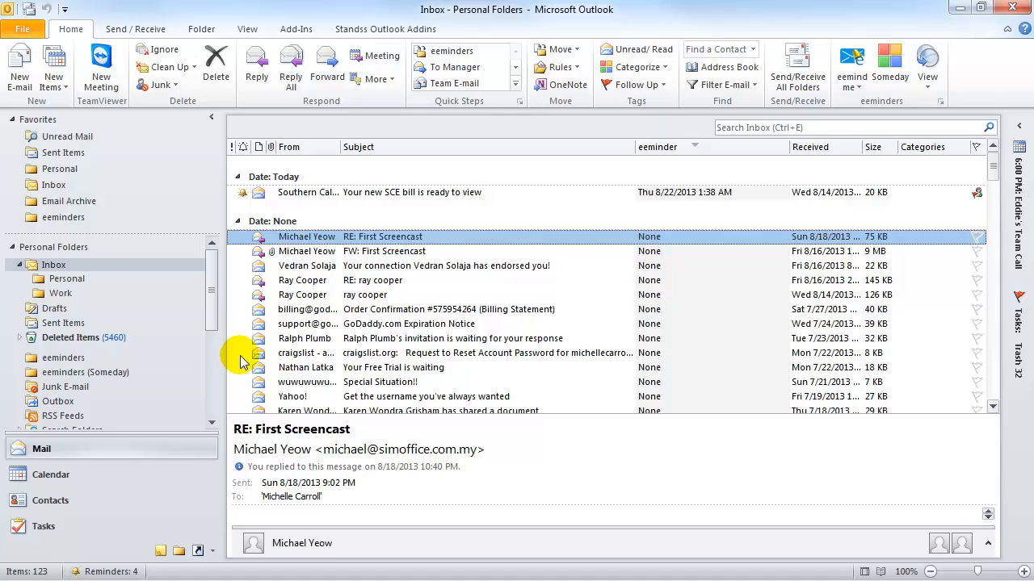
Step: Set an eeminder on the sent Price Quote email for 24 Aug 2013 with the note 'F/U on proposal'
click(63, 323)
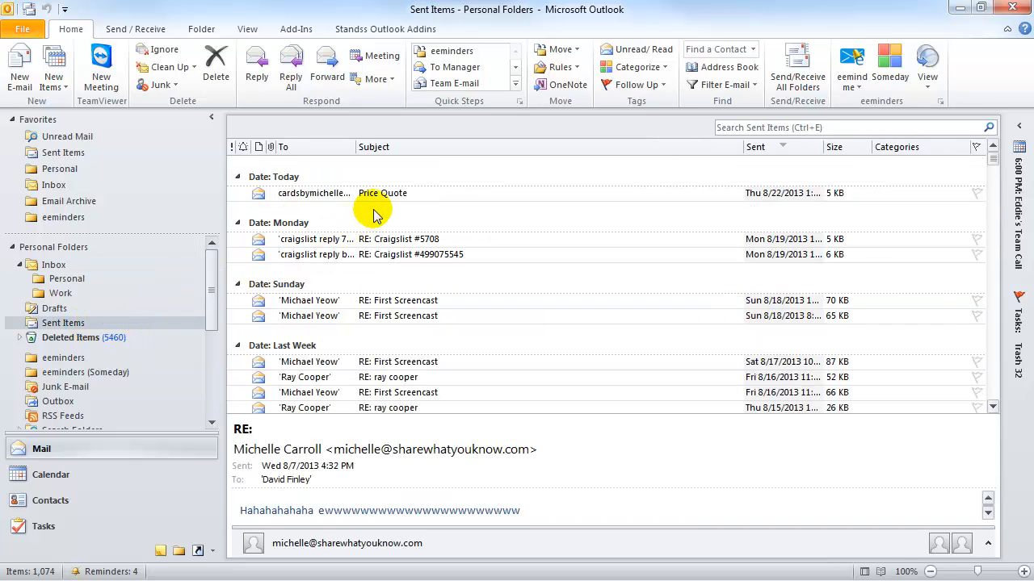
click(382, 193)
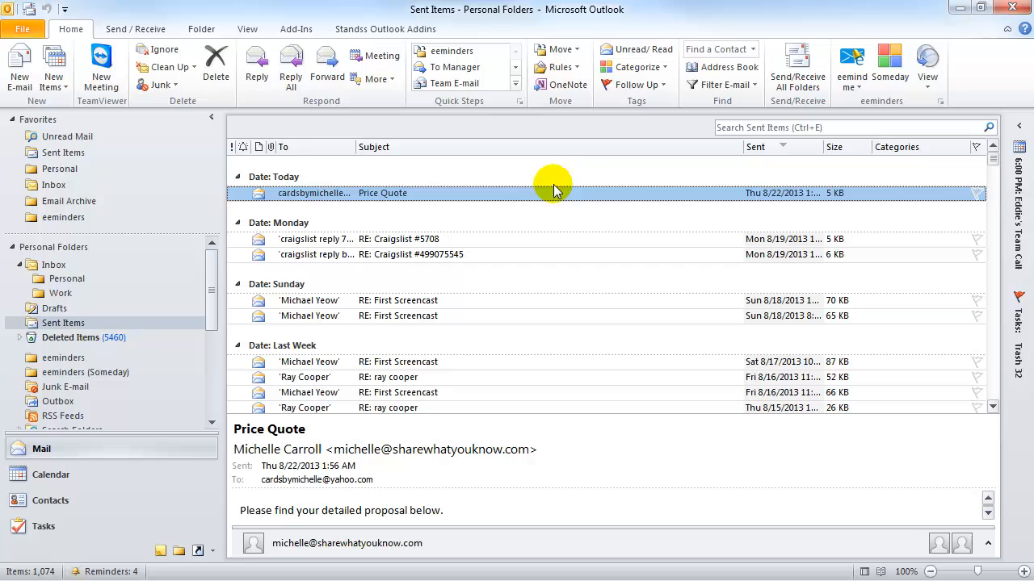
click(849, 63)
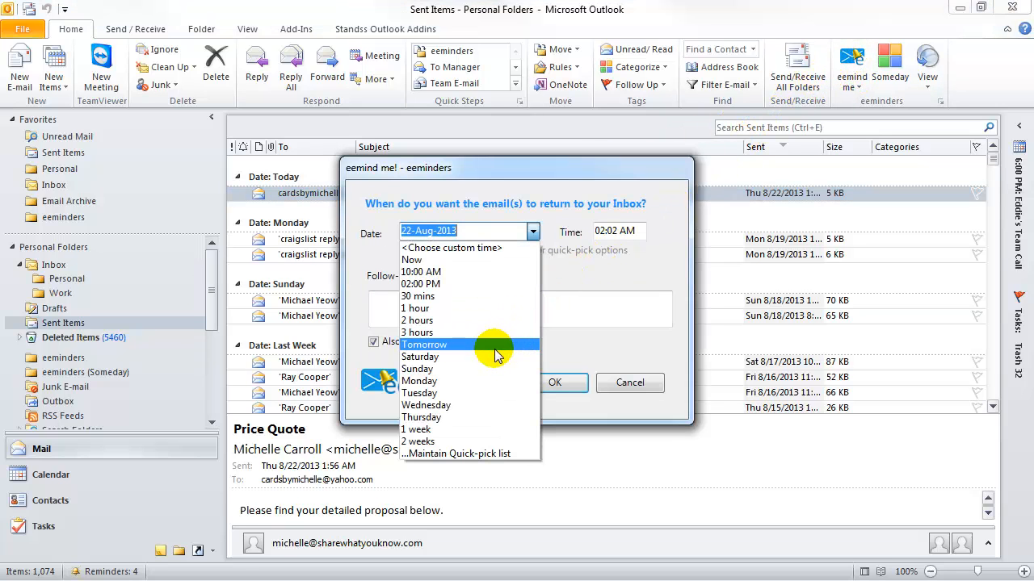
click(420, 357)
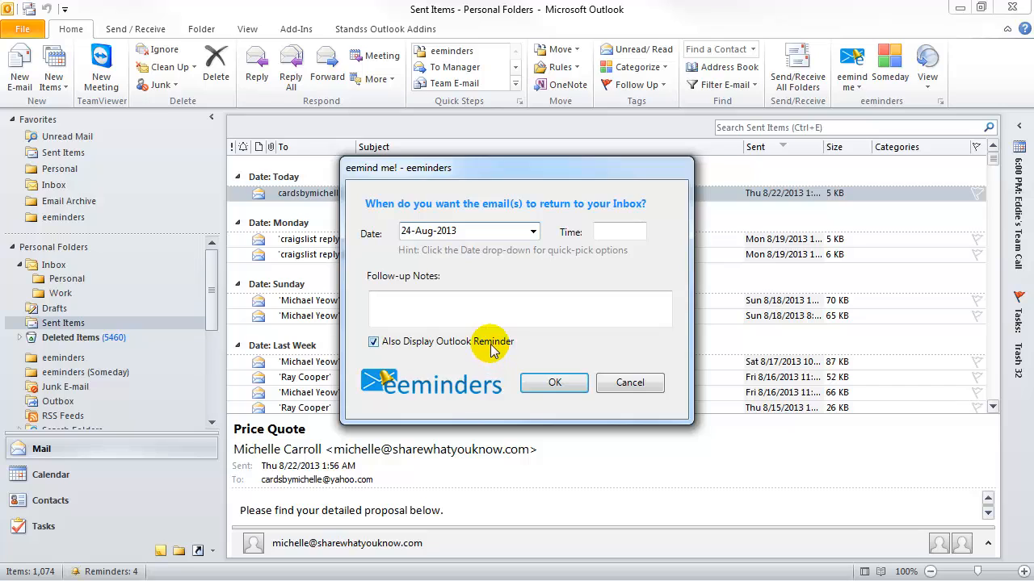
text(F/U on proposal)
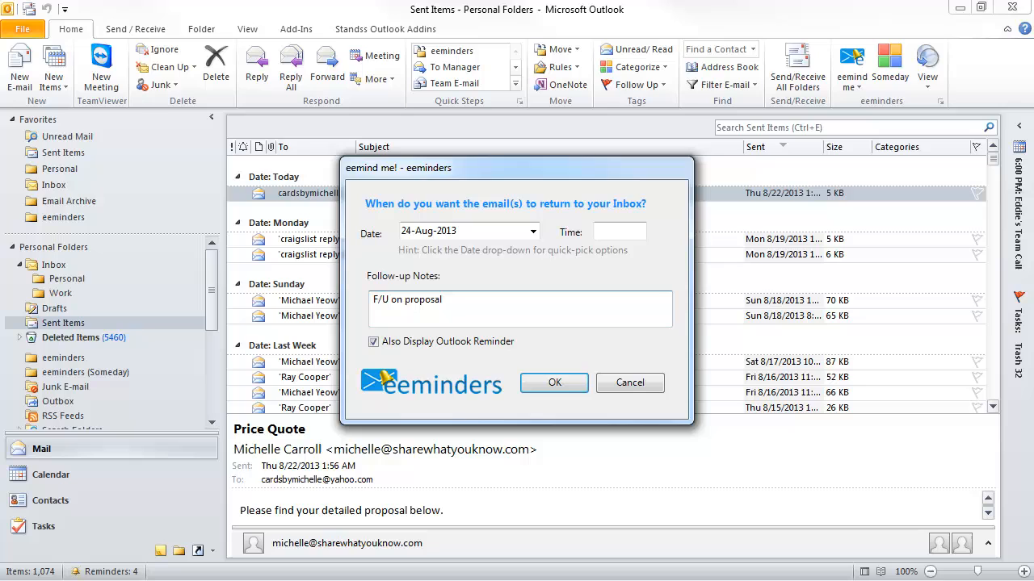
click(554, 382)
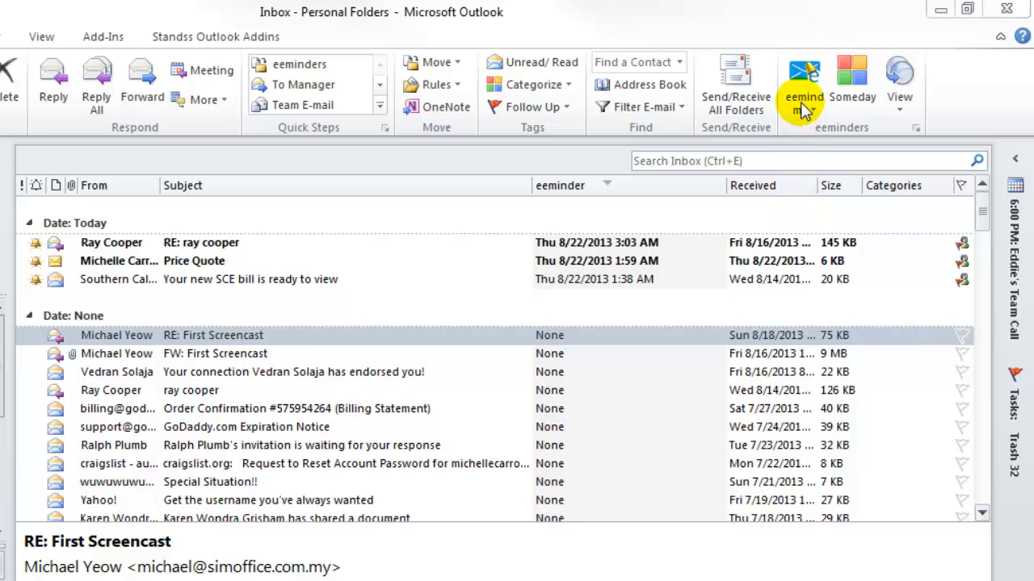
Step: Create a standalone eeminder 'Buy birthday present for Dave' for 23 Aug 2013
click(803, 84)
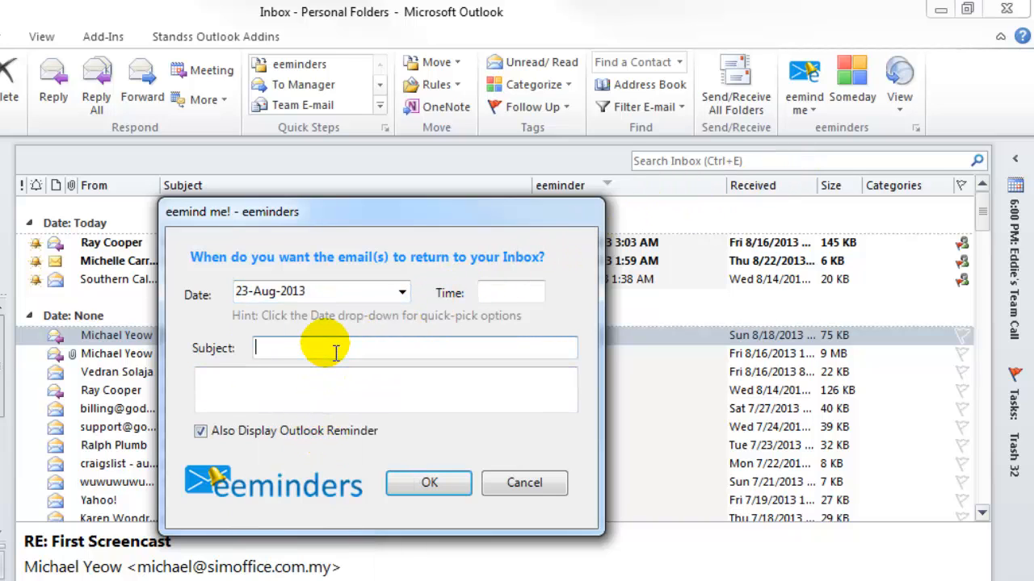
text(Buy birthday present for Dave)
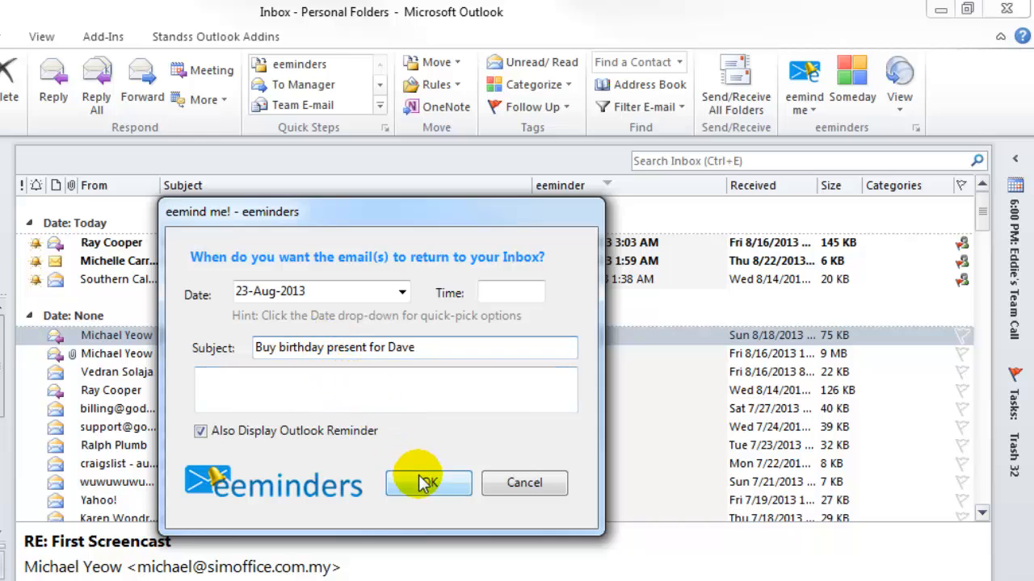
click(428, 482)
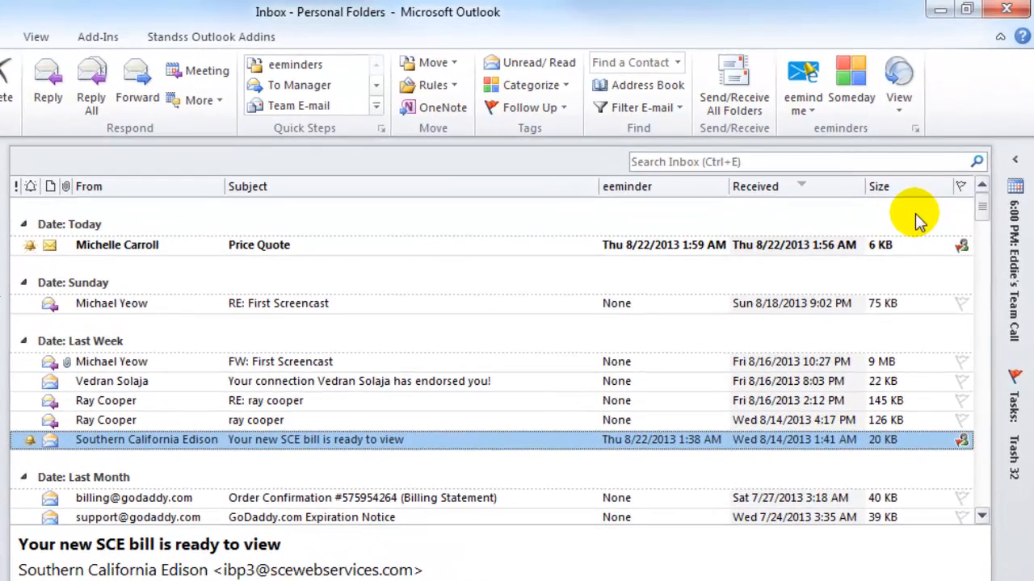
Step: Switch the inbox to the Inbox (sort by eeminders) view
click(898, 80)
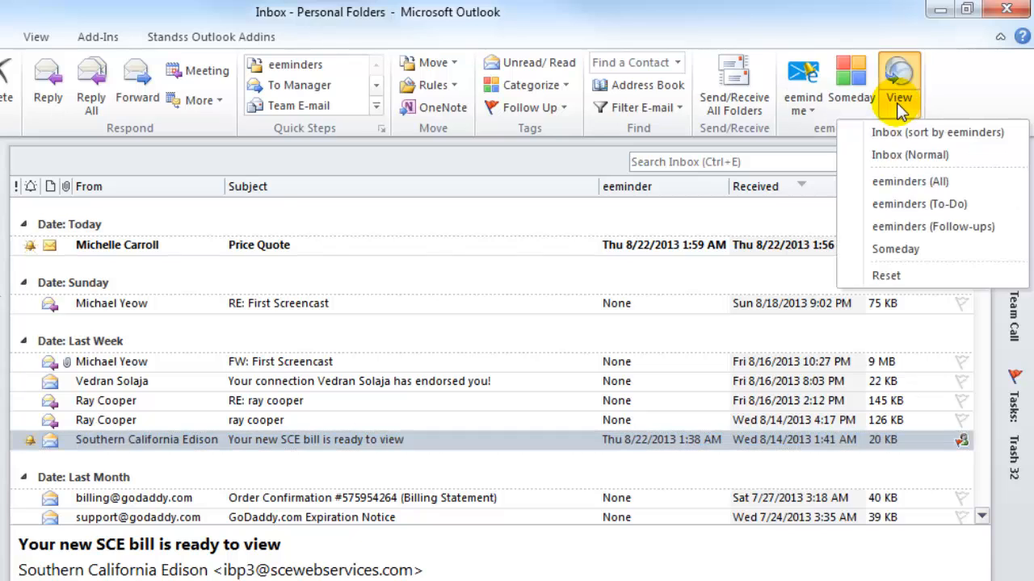
mouse_move(936, 132)
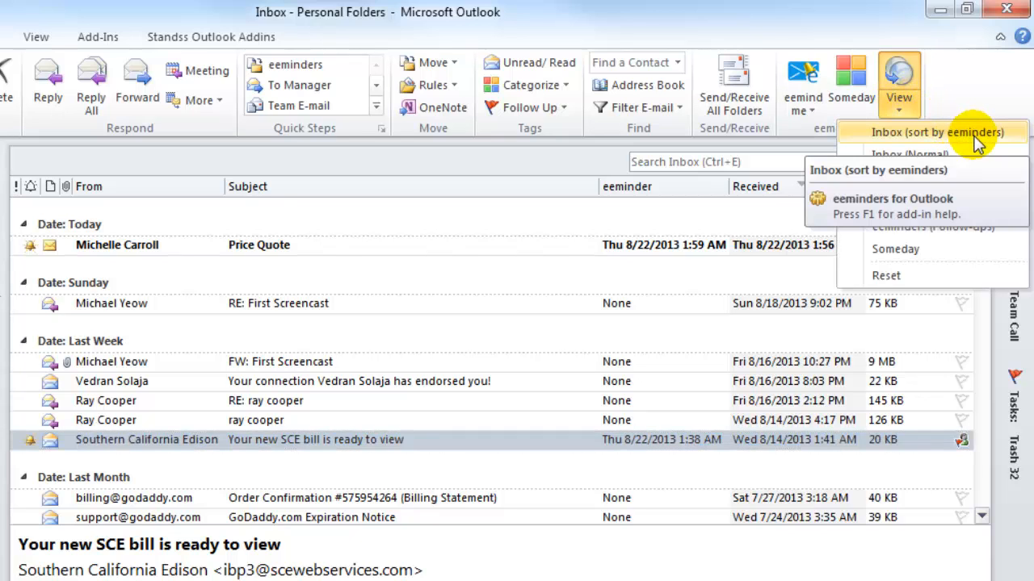
click(936, 131)
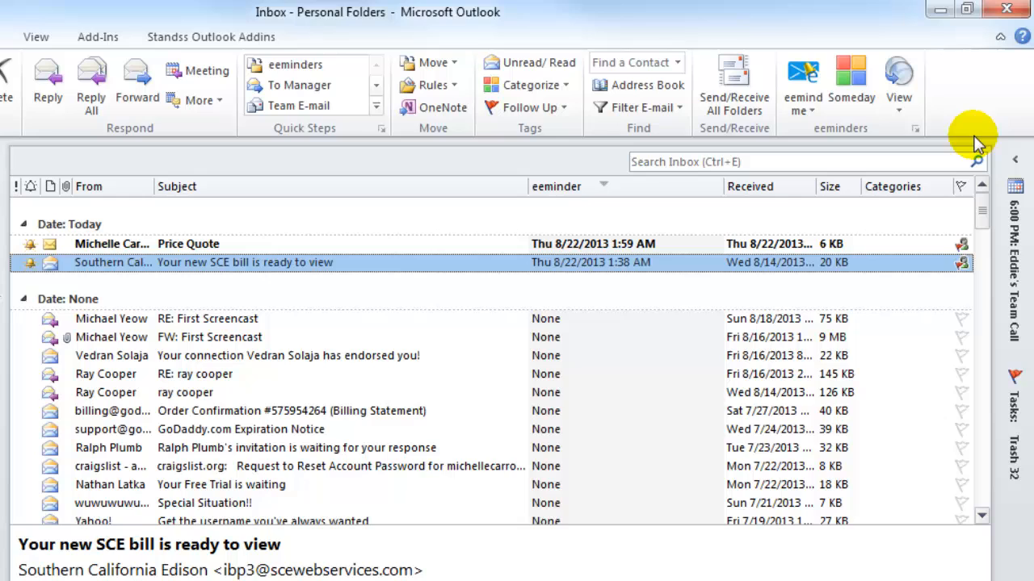
Step: Show the eeminders (All) view listing every deferred item by return date
click(897, 85)
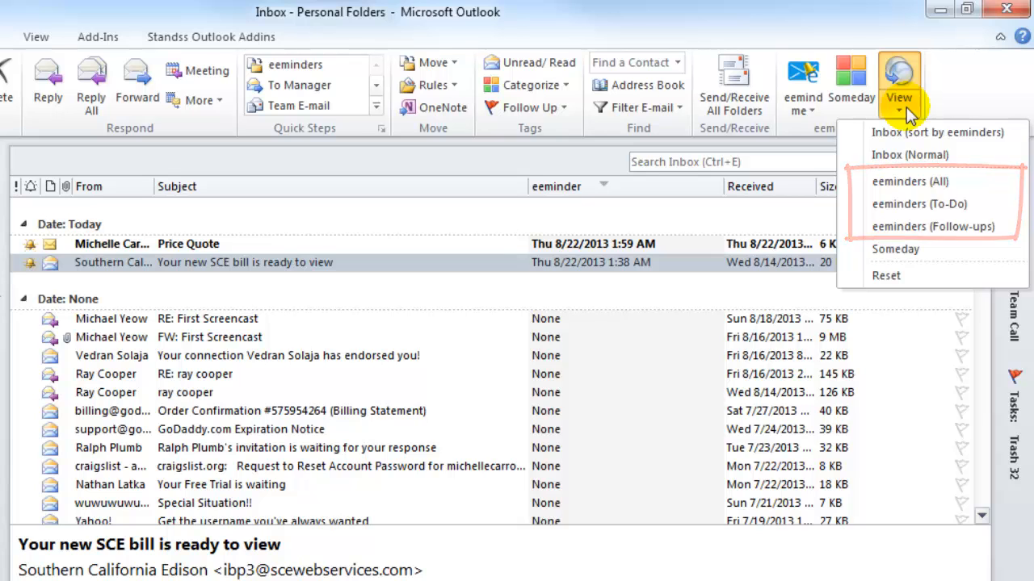
click(910, 181)
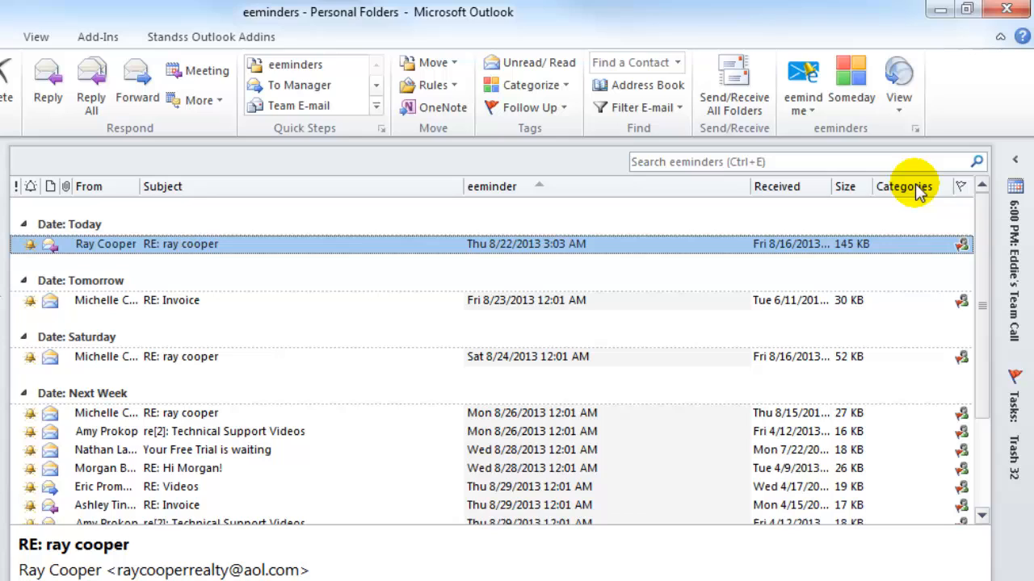